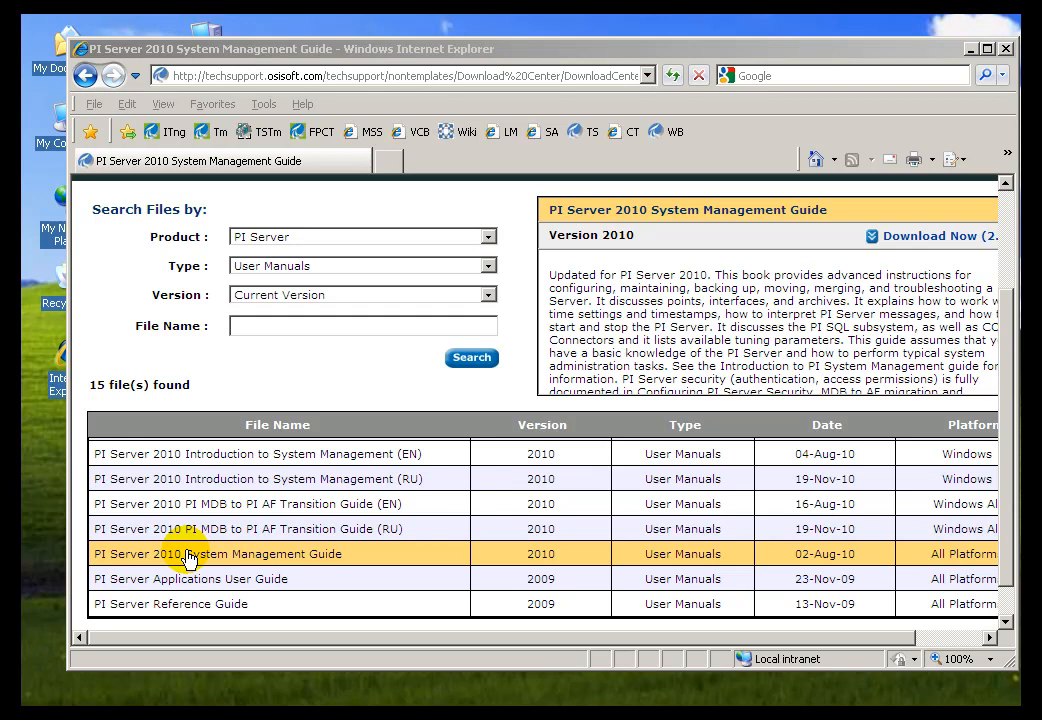
{"action": "mouse_move", "coordinate": [305, 560]}
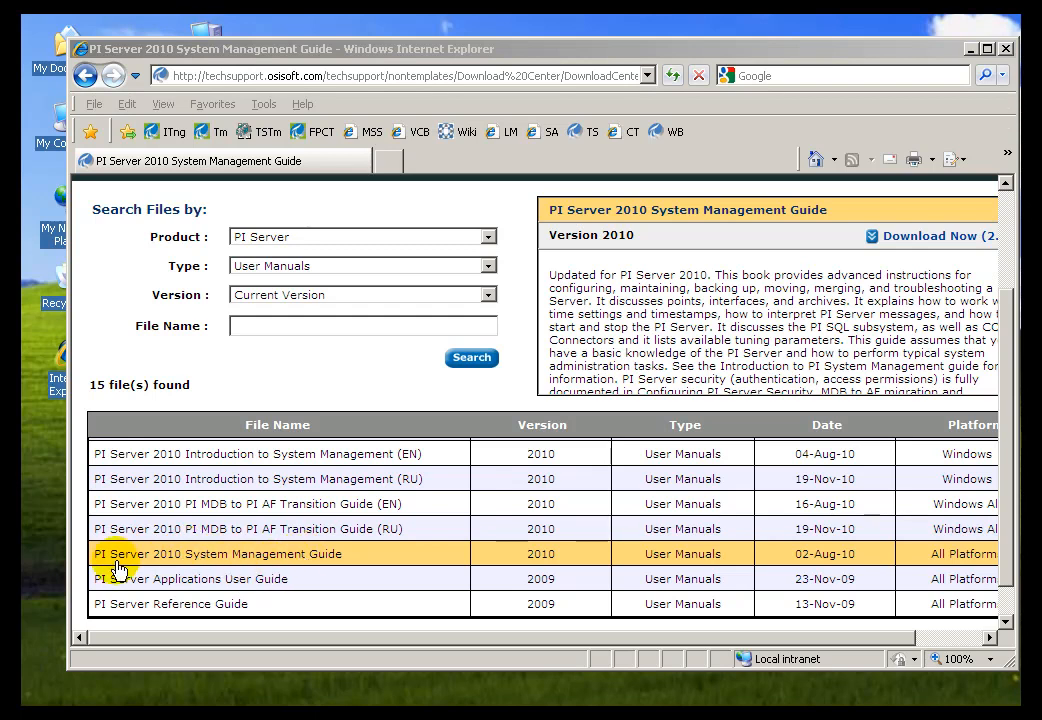
{"action": "mouse_move", "coordinate": [290, 556]}
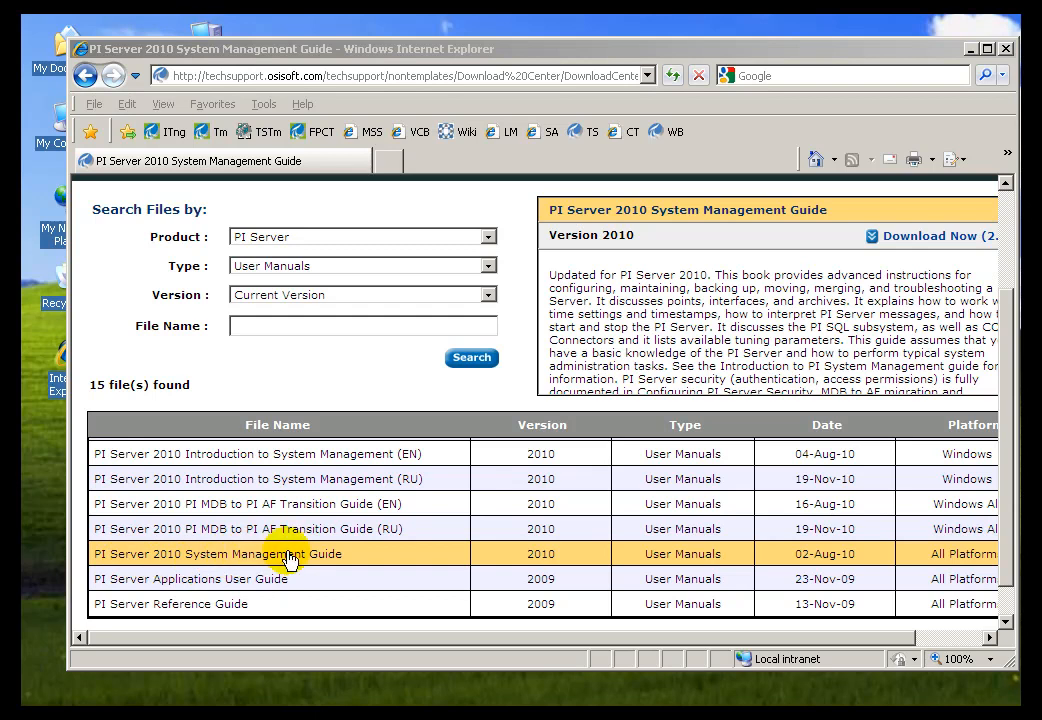
{"action": "mouse_move", "coordinate": [681, 462]}
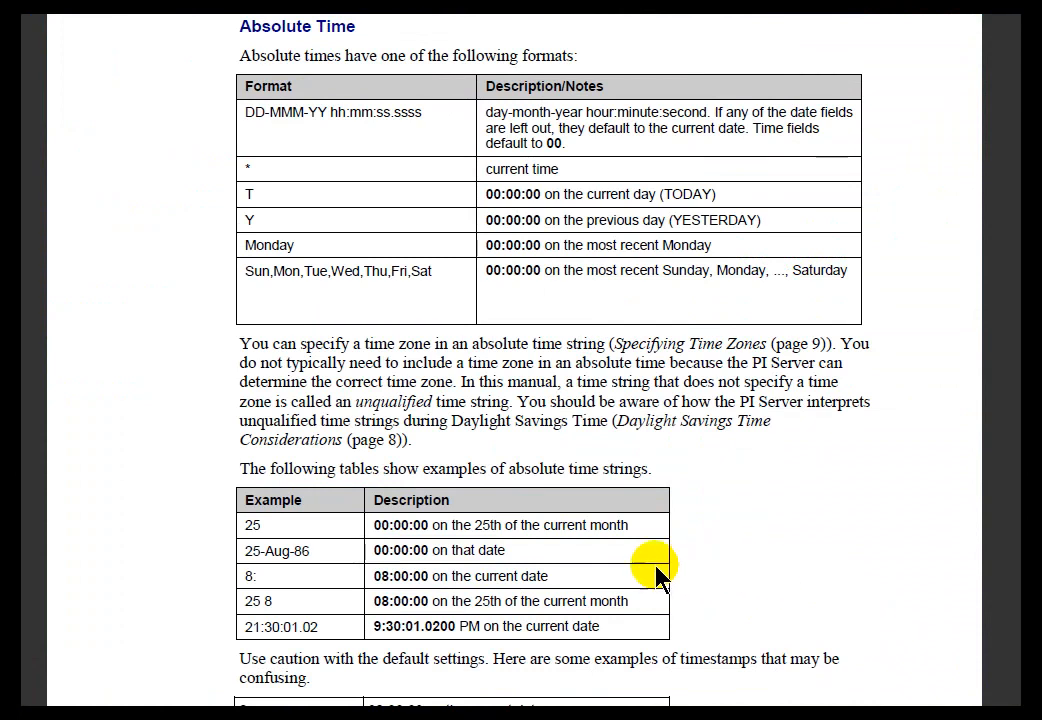
{"action": "mouse_move", "coordinate": [363, 460]}
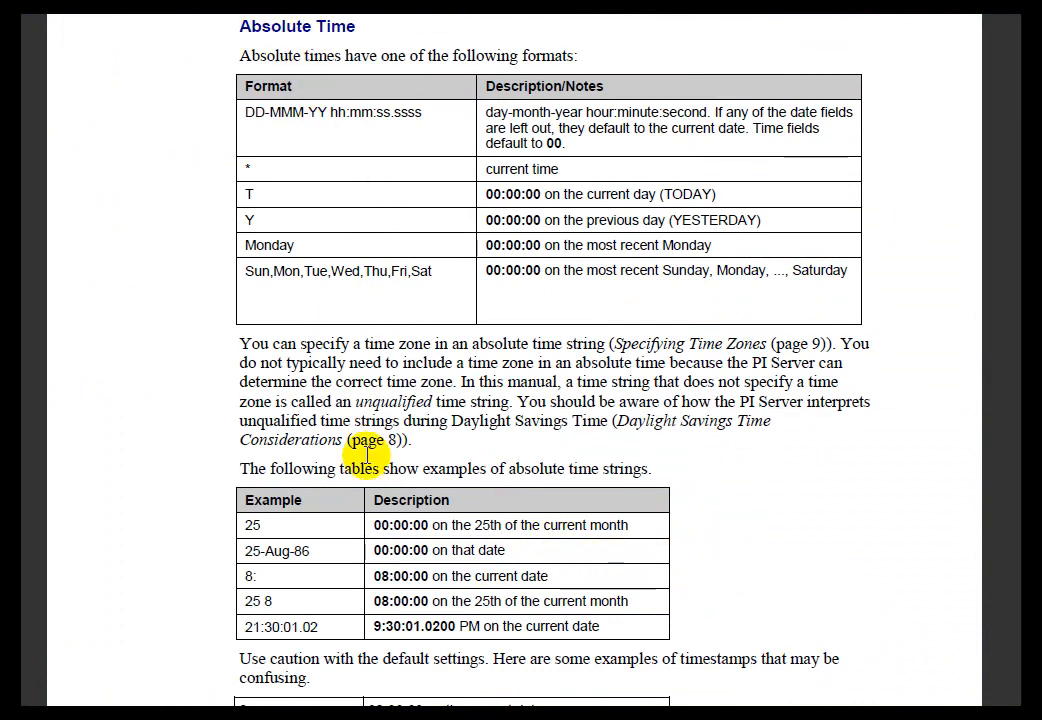
{"action": "mouse_move", "coordinate": [640, 614]}
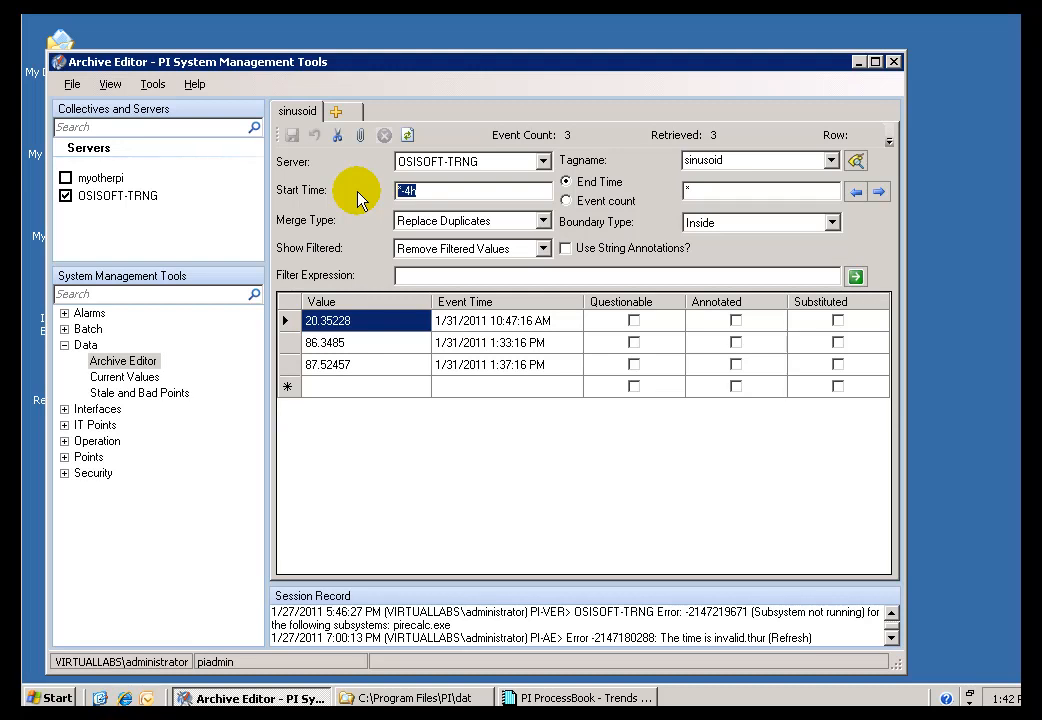
Retrieve sinusoid events from 30-jan-11 7:00 to 31-jan-11 7:00:00, getting 16 events.
{"action": "type", "text": "30-jan-11 7:00"}
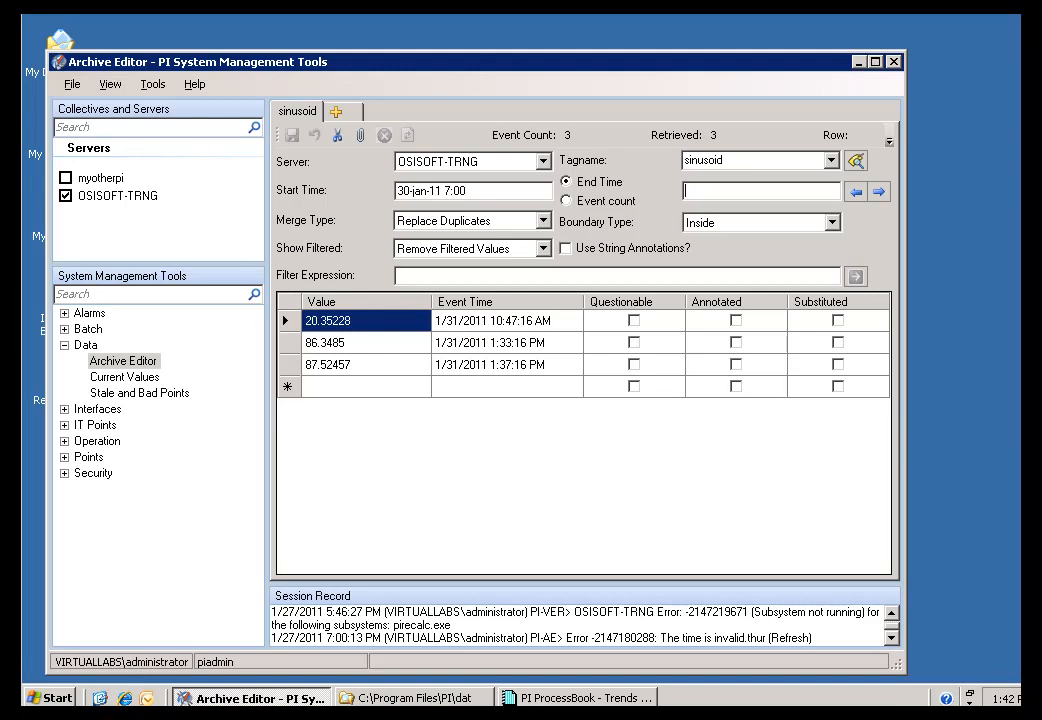
{"action": "type", "text": "1-jan-11 7:00:00"}
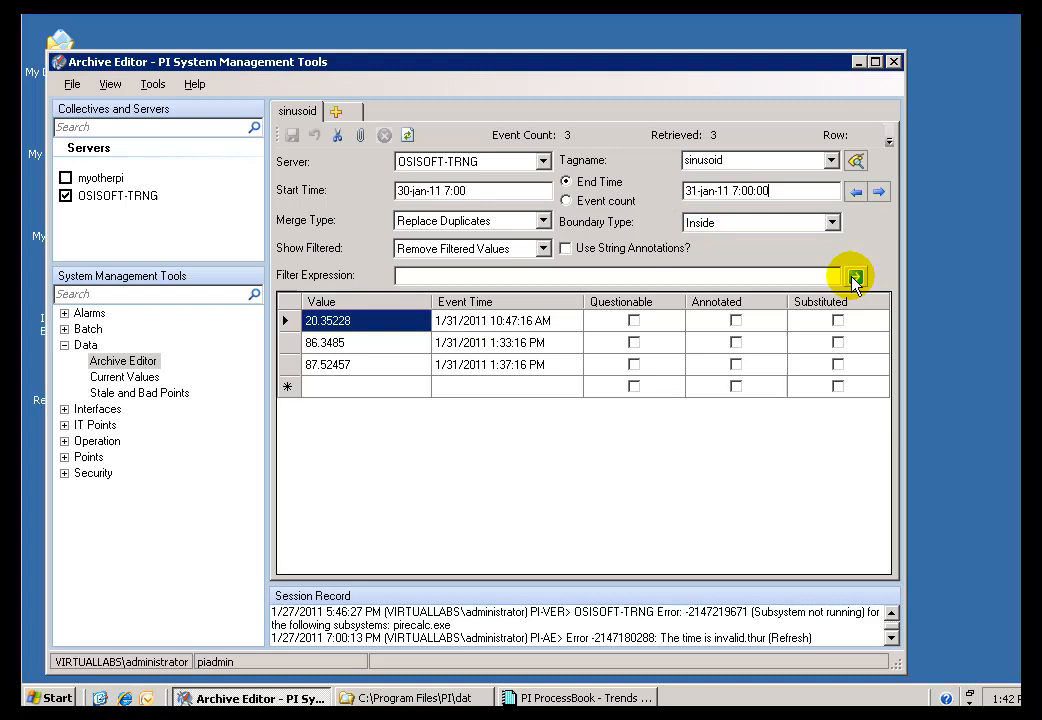
{"action": "mouse_move", "coordinate": [859, 277]}
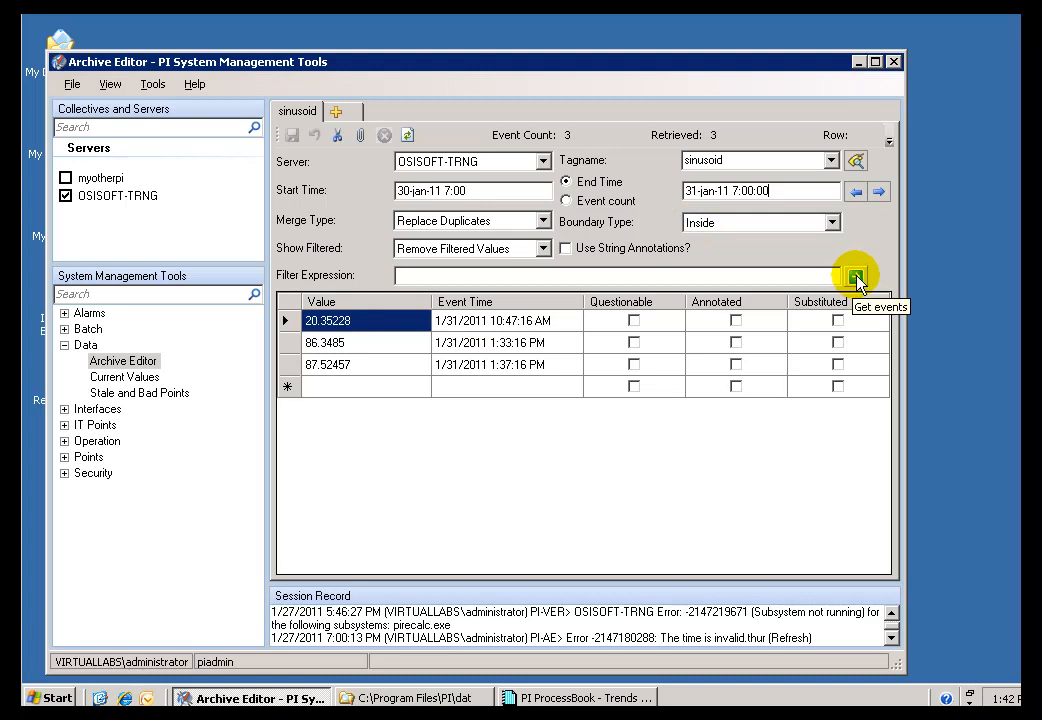
{"action": "left_click", "coordinate": [855, 276]}
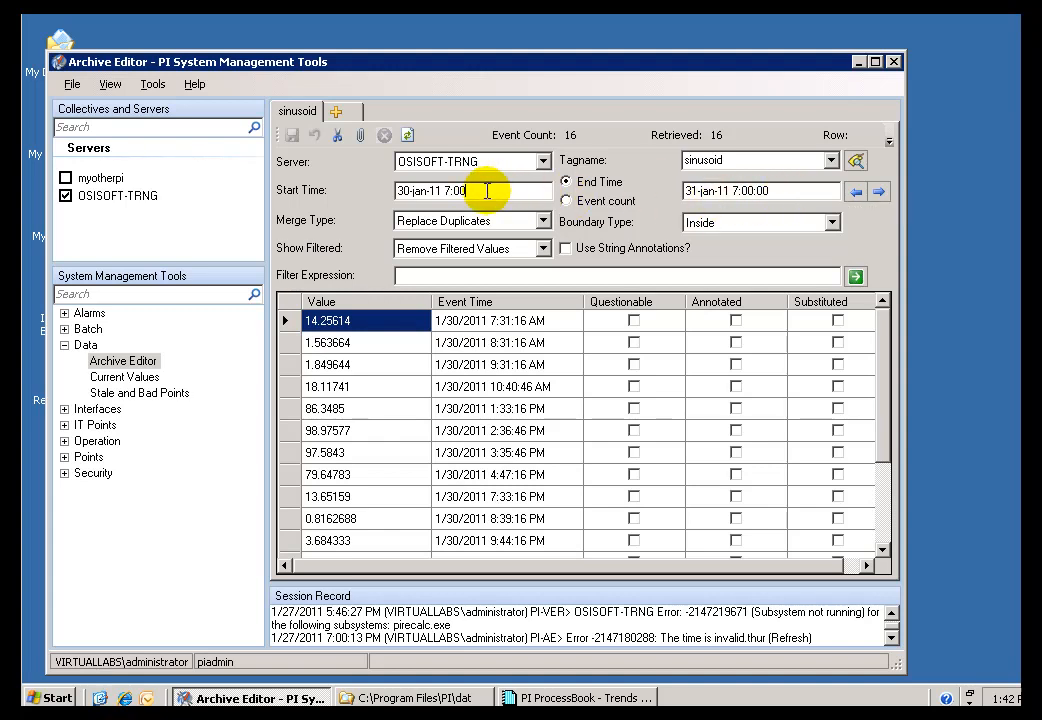
{"action": "mouse_move", "coordinate": [493, 209]}
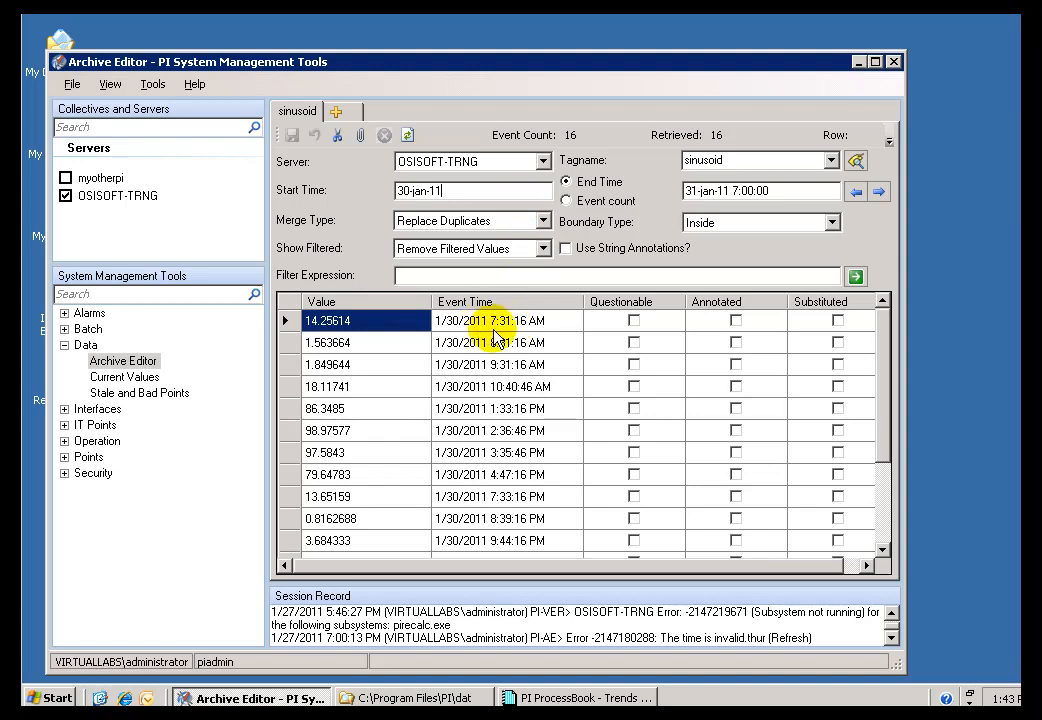
{"action": "mouse_move", "coordinate": [513, 330]}
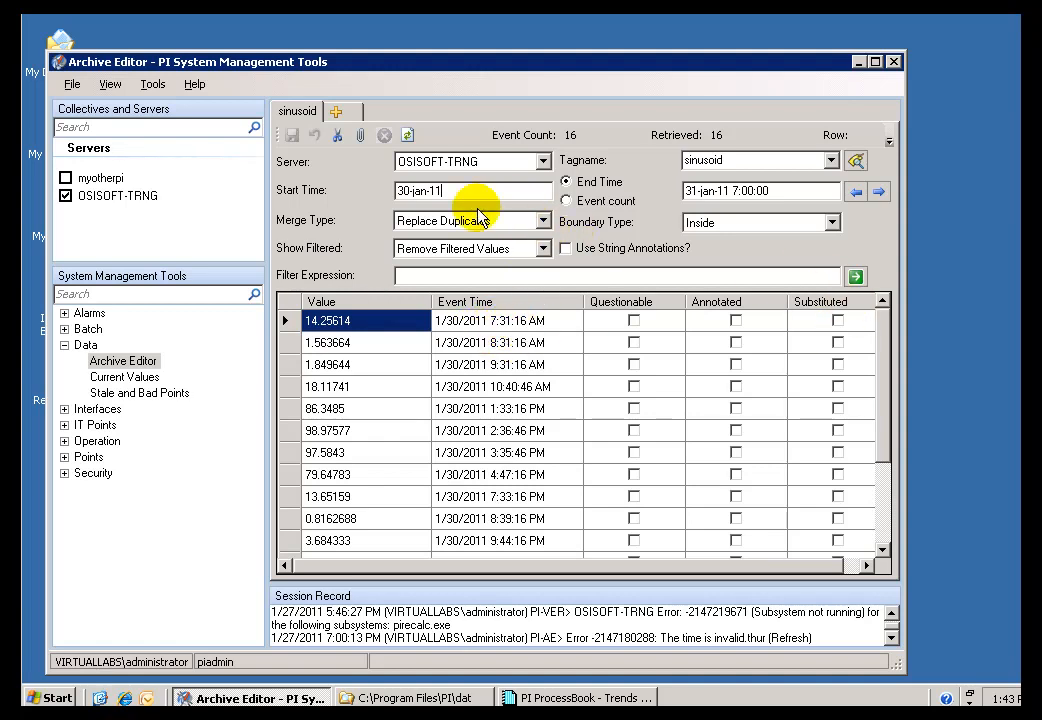
{"action": "mouse_move", "coordinate": [855, 276]}
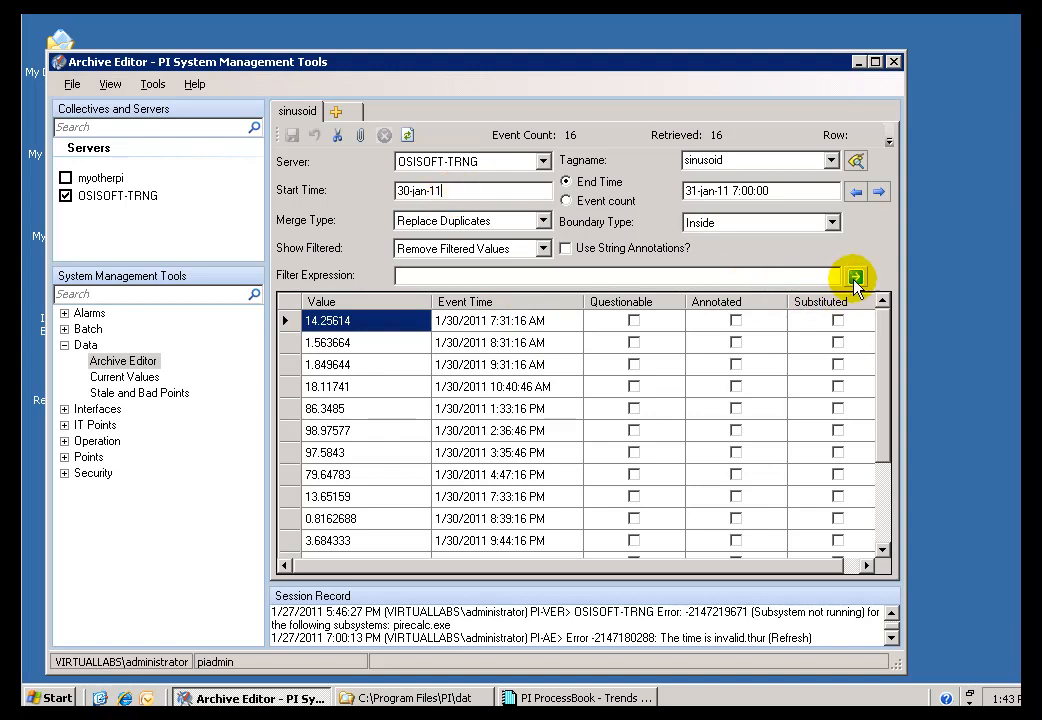
Re-run retrieval with date-only start 30-jan-11, returning 20 events from 1:33 AM.
{"action": "left_click", "coordinate": [852, 275]}
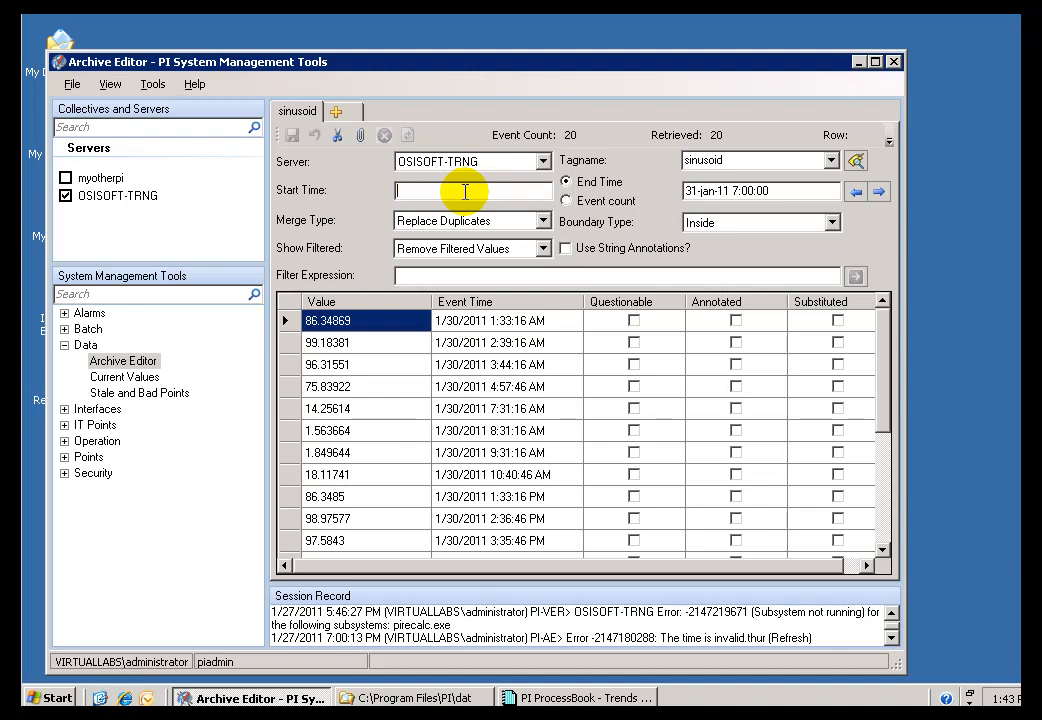
Retrieve the three 31-Jan events for time-only range 7:00:00 to 10:00:00.
{"action": "type", "text": "7"}
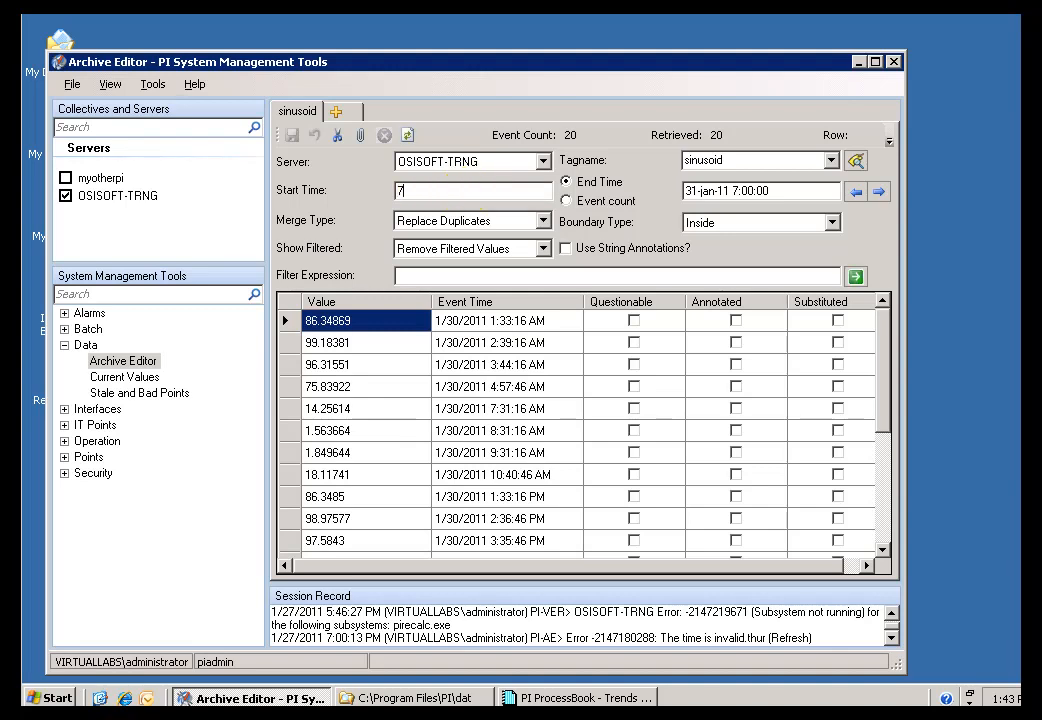
{"action": "type", "text": ":00:00"}
{"action": "left_click", "coordinate": [762, 190]}
{"action": "type", "text": "1"}
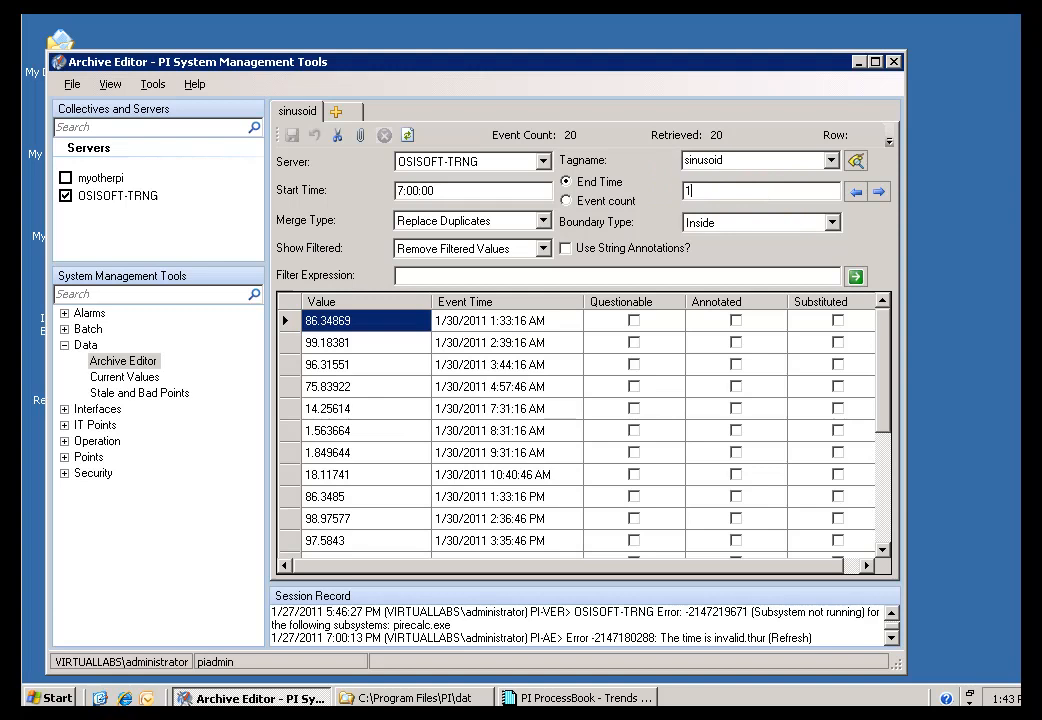
{"action": "type", "text": "0:00:00"}
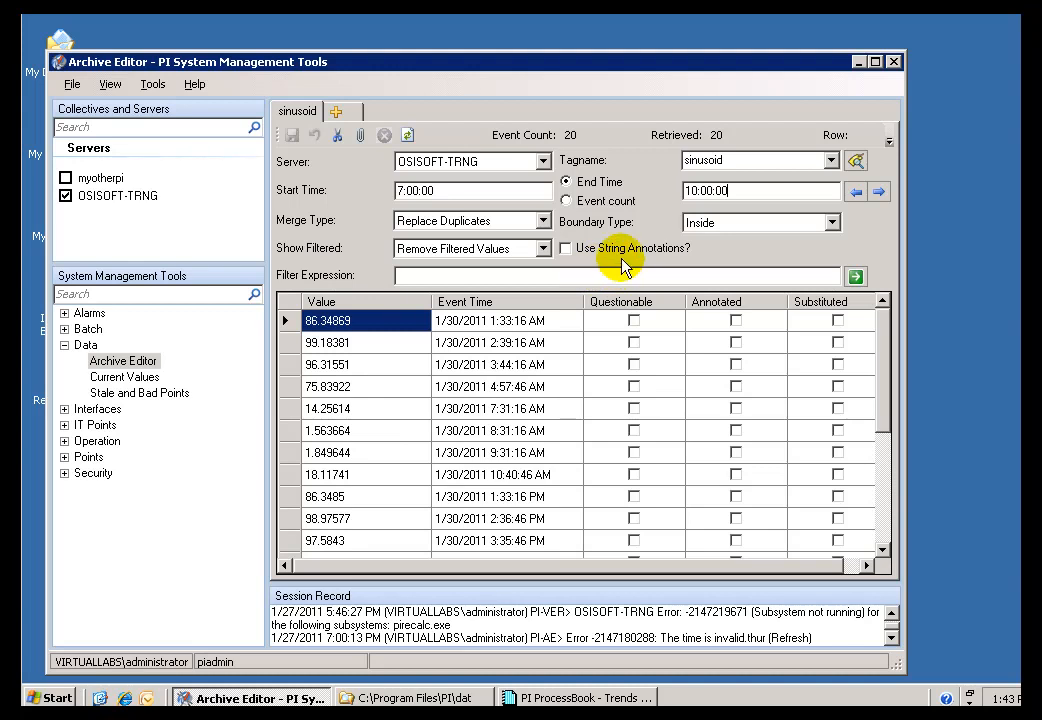
{"action": "left_click", "coordinate": [855, 276]}
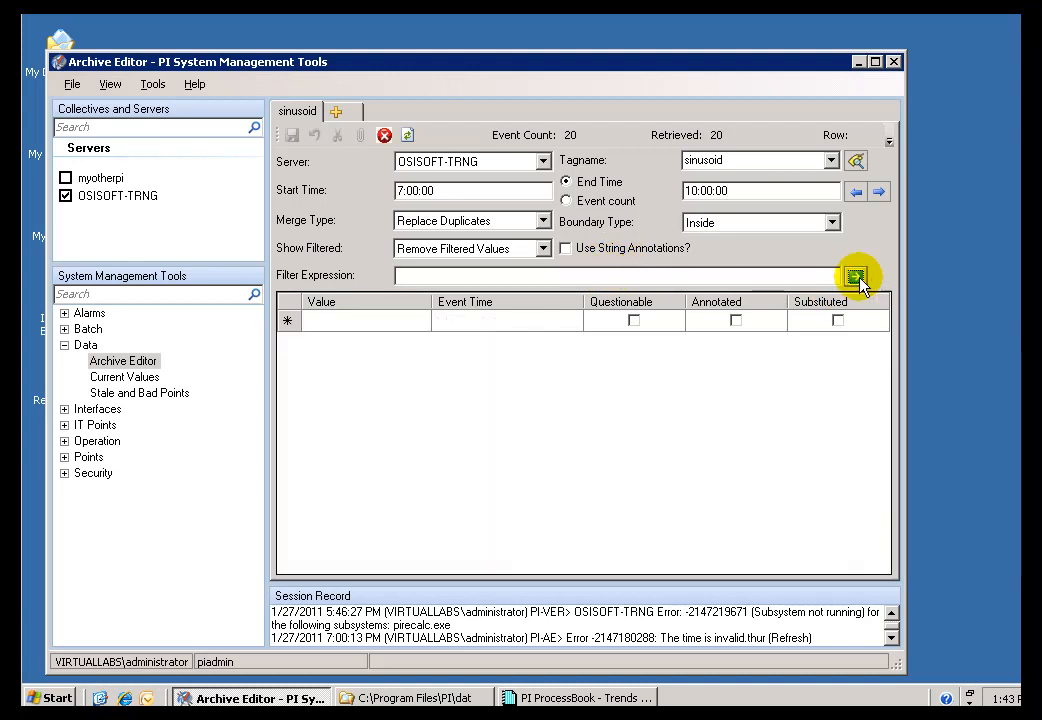
{"action": "left_click", "coordinate": [855, 277]}
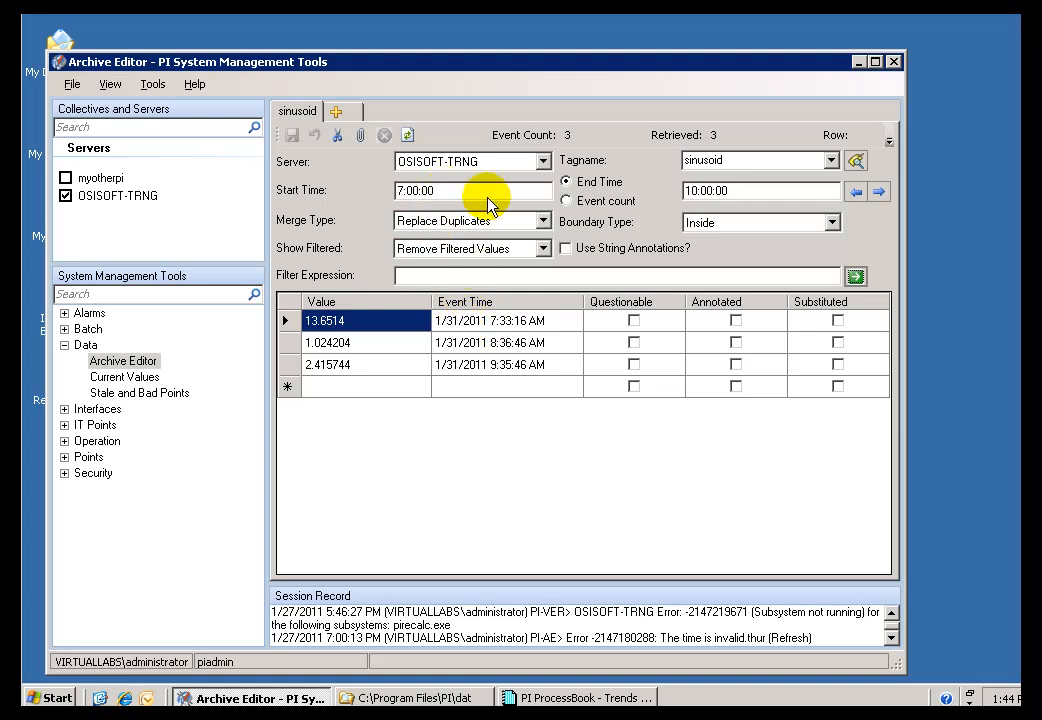
{"action": "left_click", "coordinate": [438, 191]}
{"action": "type", "text": "25"}
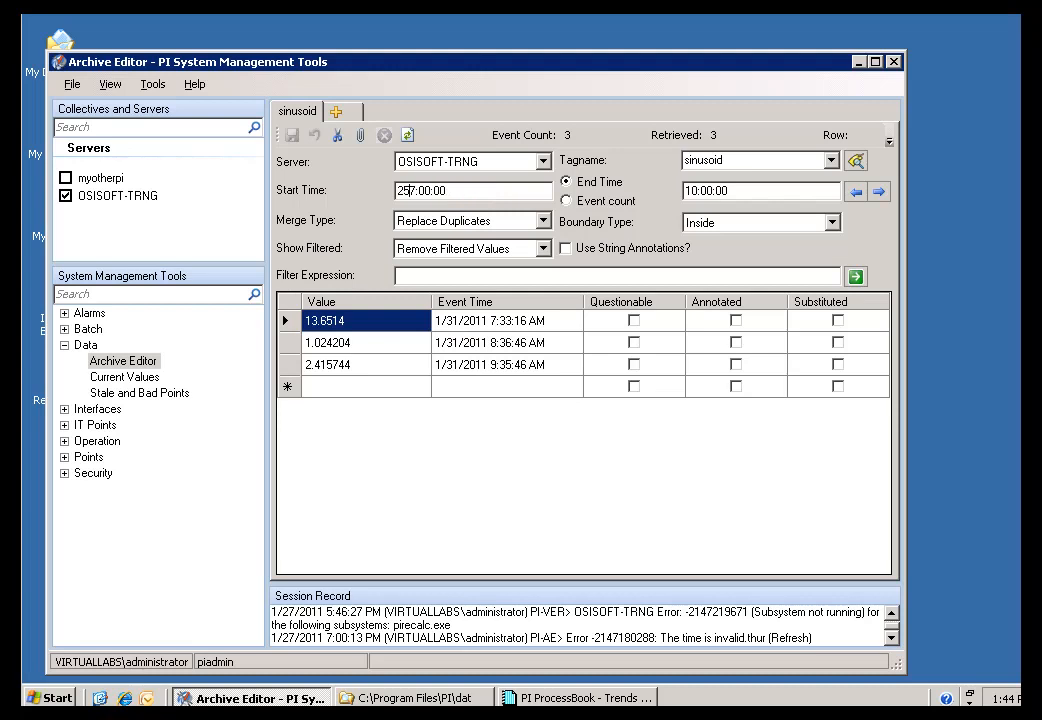
{"action": "mouse_move", "coordinate": [766, 227]}
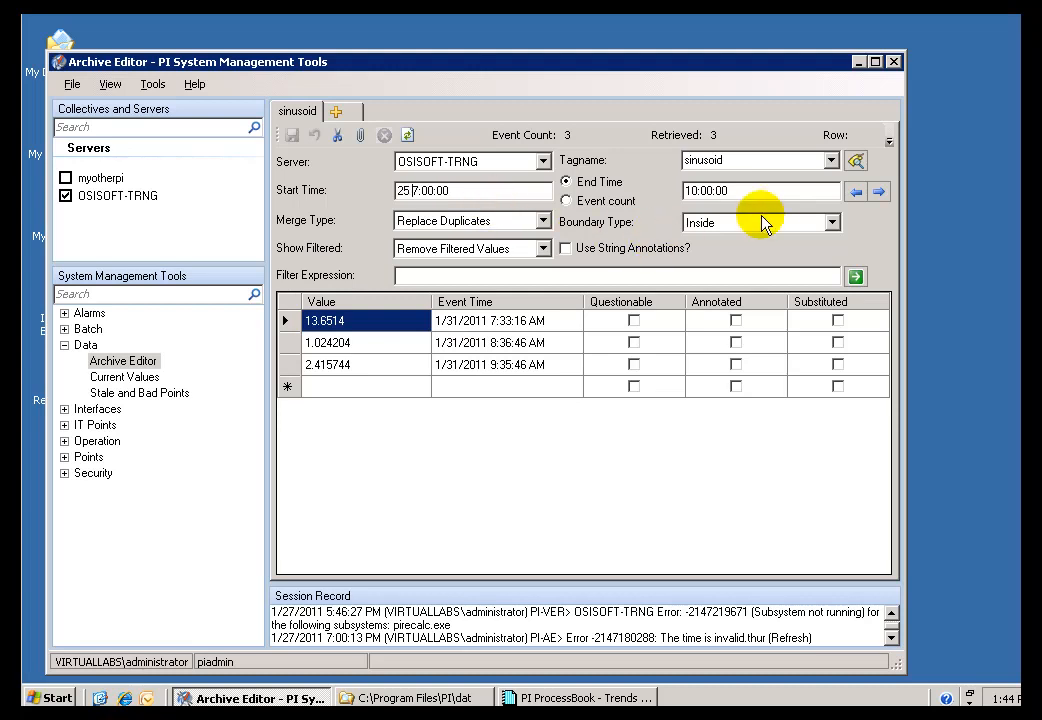
Retrieve events from start 25 7:00:00 to 10:00:00, then change the start to 28.
{"action": "left_click", "coordinate": [429, 190]}
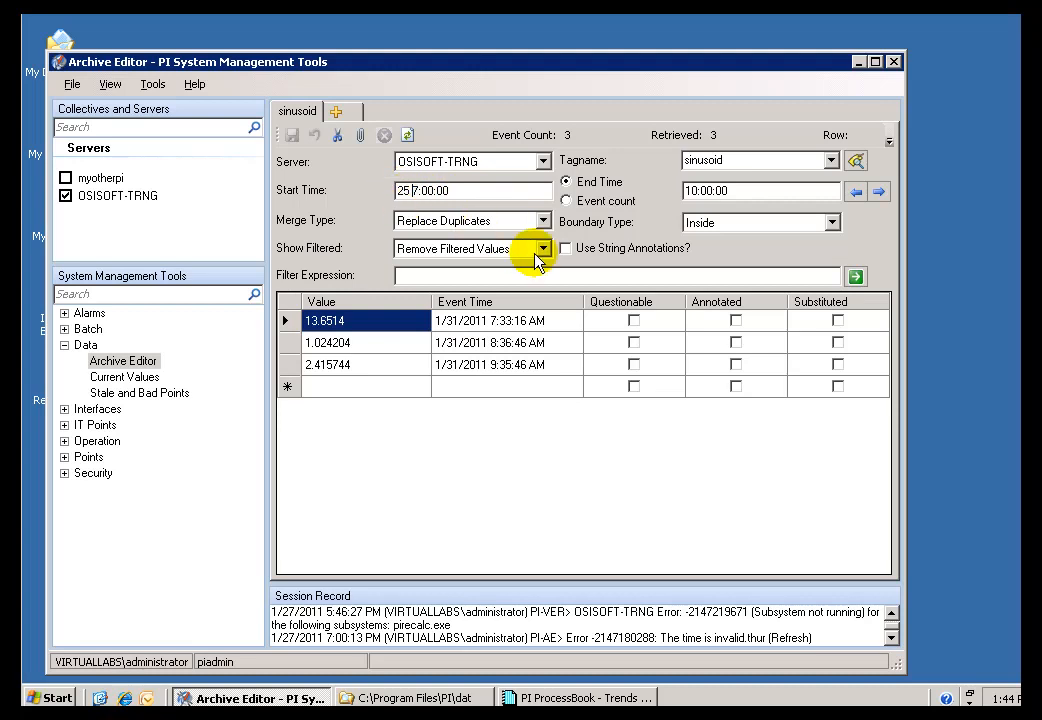
{"action": "mouse_move", "coordinate": [815, 360]}
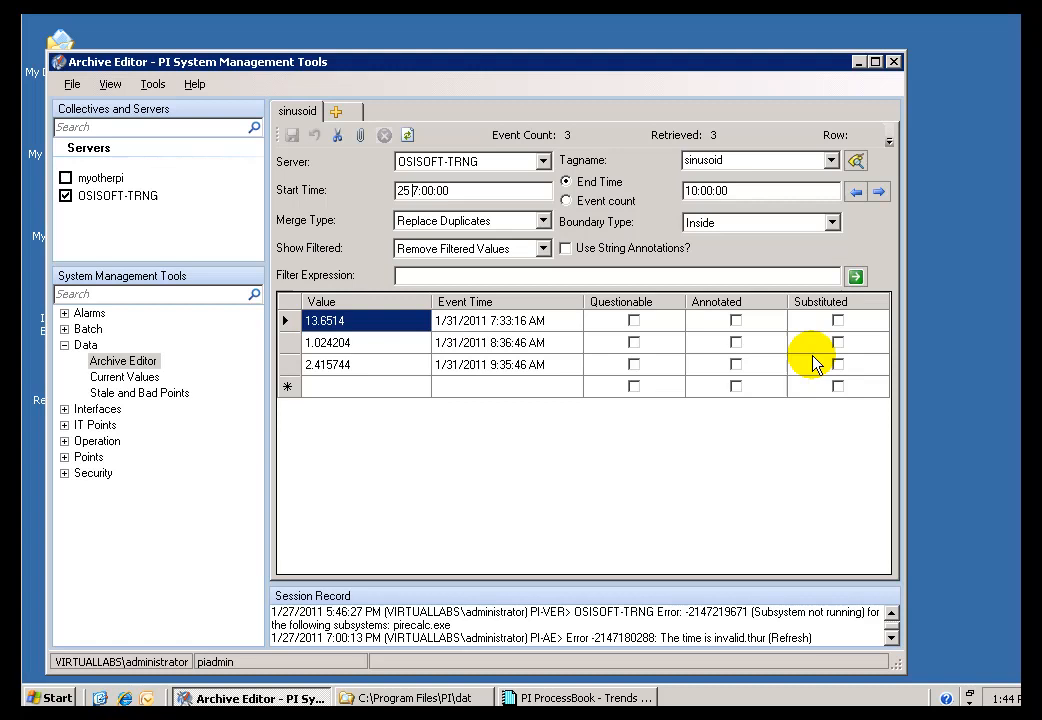
{"action": "mouse_move", "coordinate": [857, 278]}
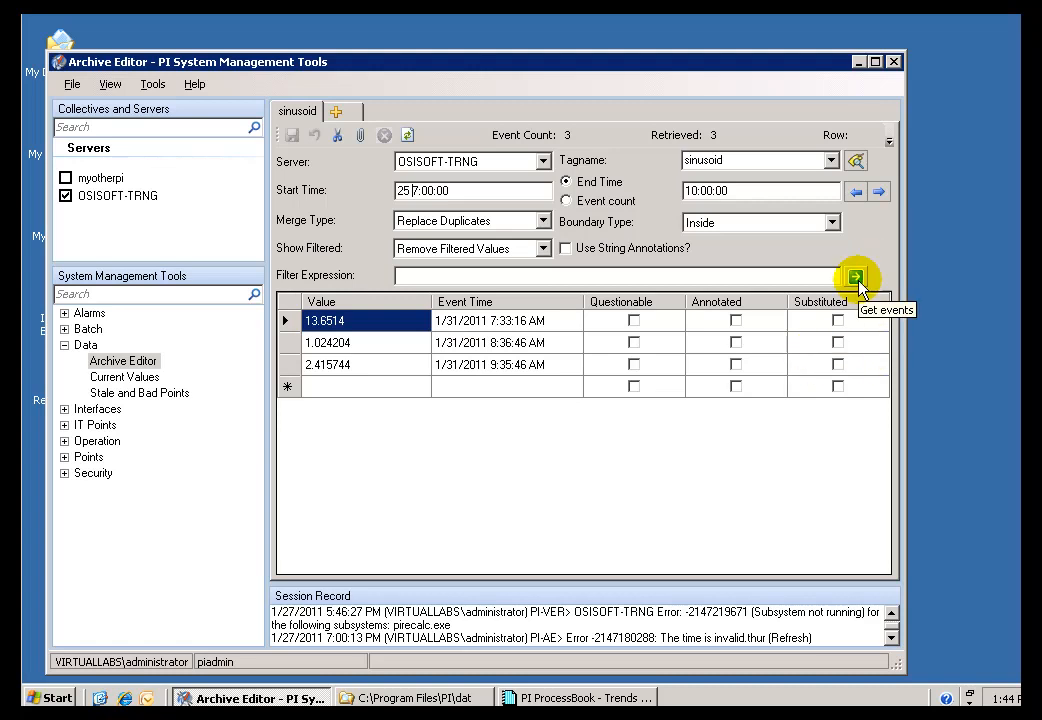
{"action": "left_click", "coordinate": [854, 277]}
{"action": "type", "text": "28"}
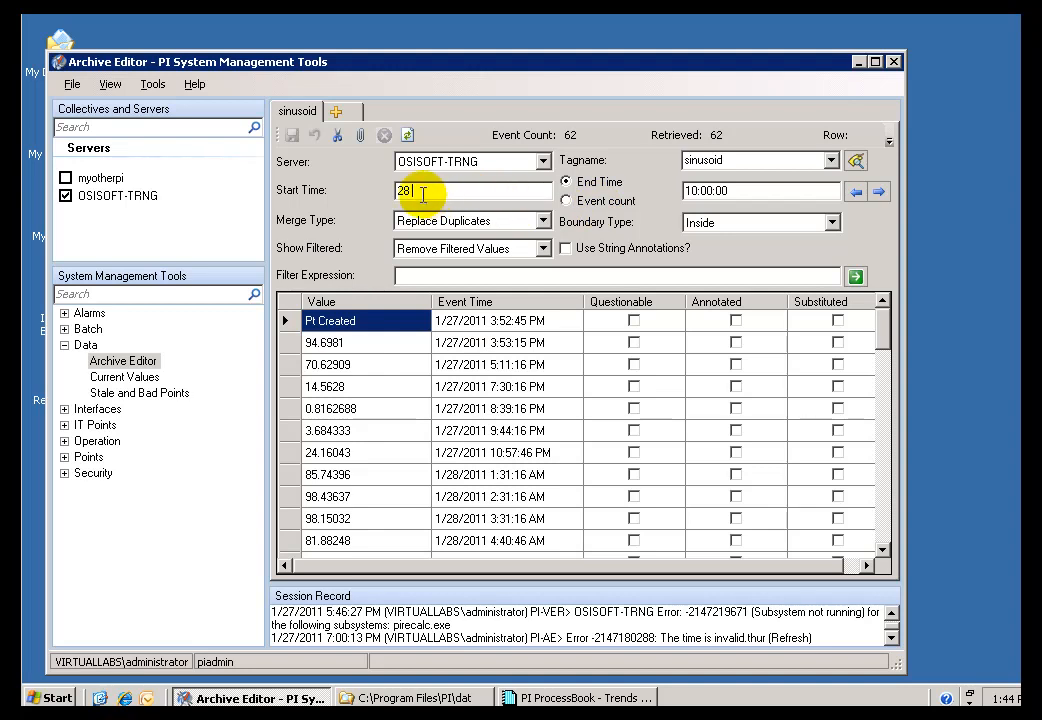
{"action": "mouse_move", "coordinate": [762, 289]}
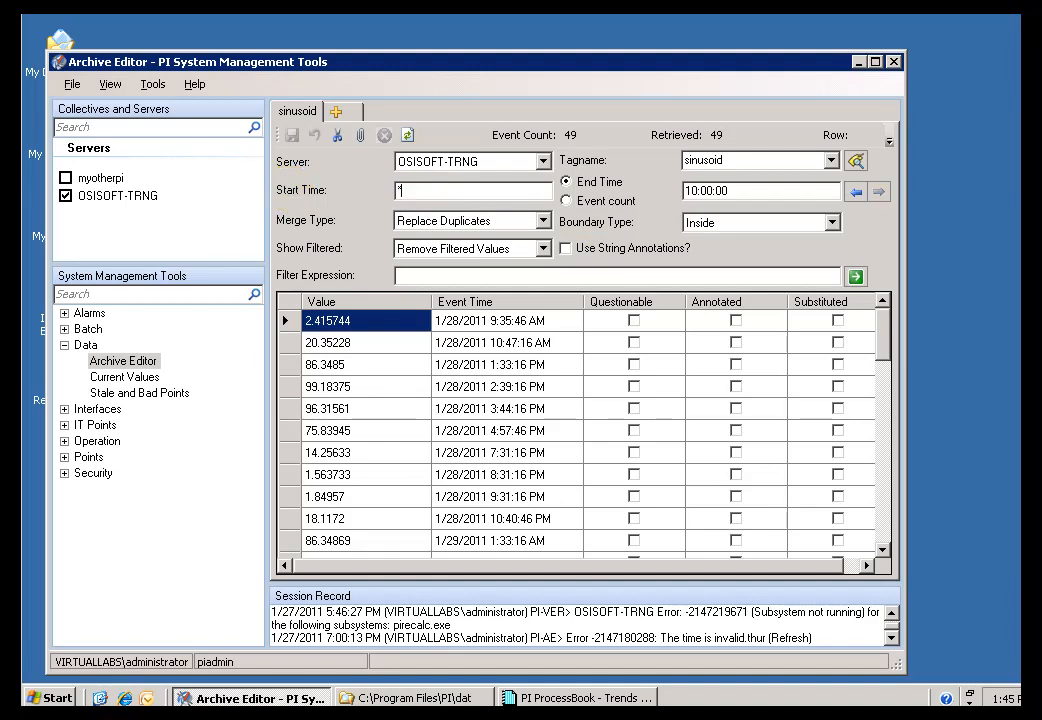
Get events ending at * with starts *-8h, *-8d, *-8m and *-15m (two events).
{"action": "type", "text": "*-8h"}
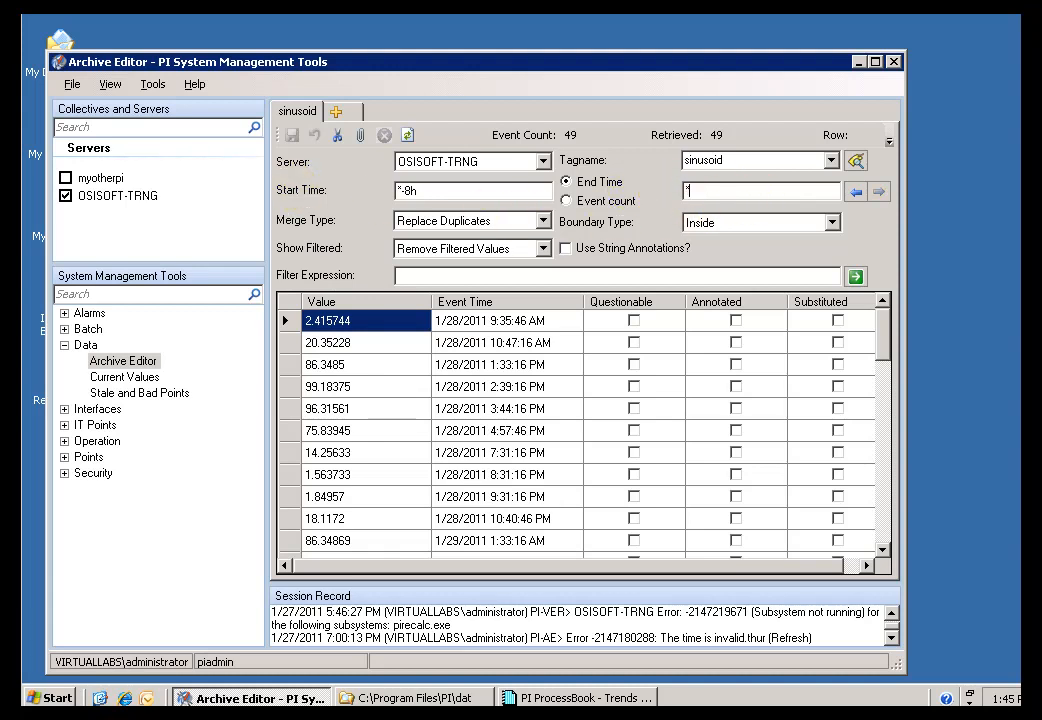
{"action": "mouse_move", "coordinate": [755, 253]}
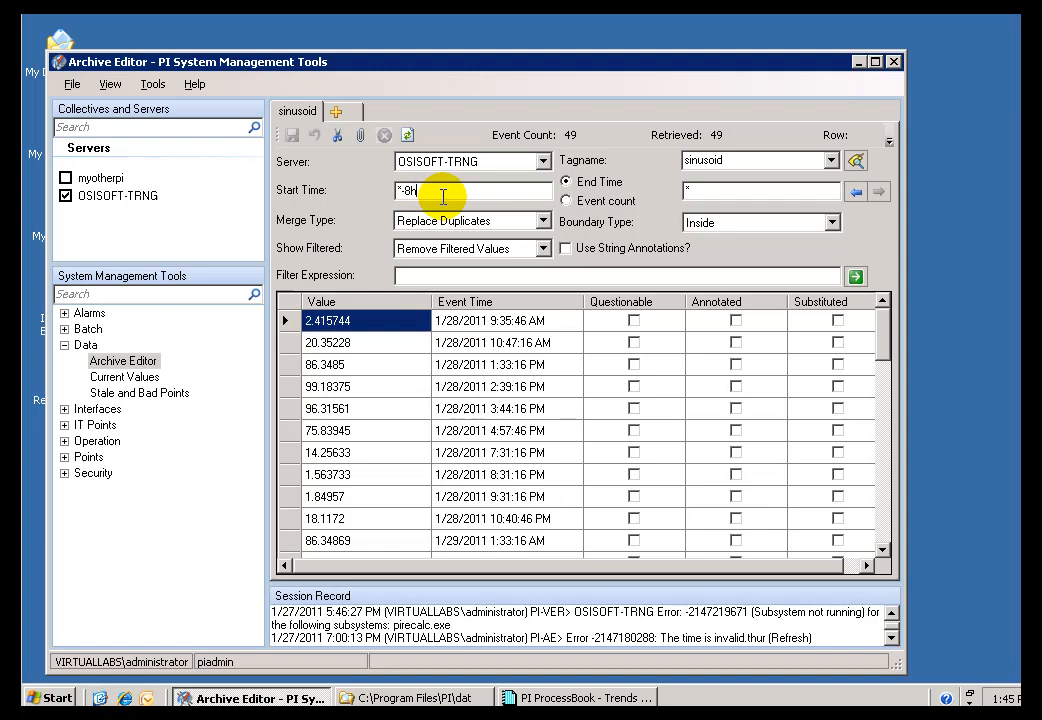
{"action": "left_click", "coordinate": [854, 275]}
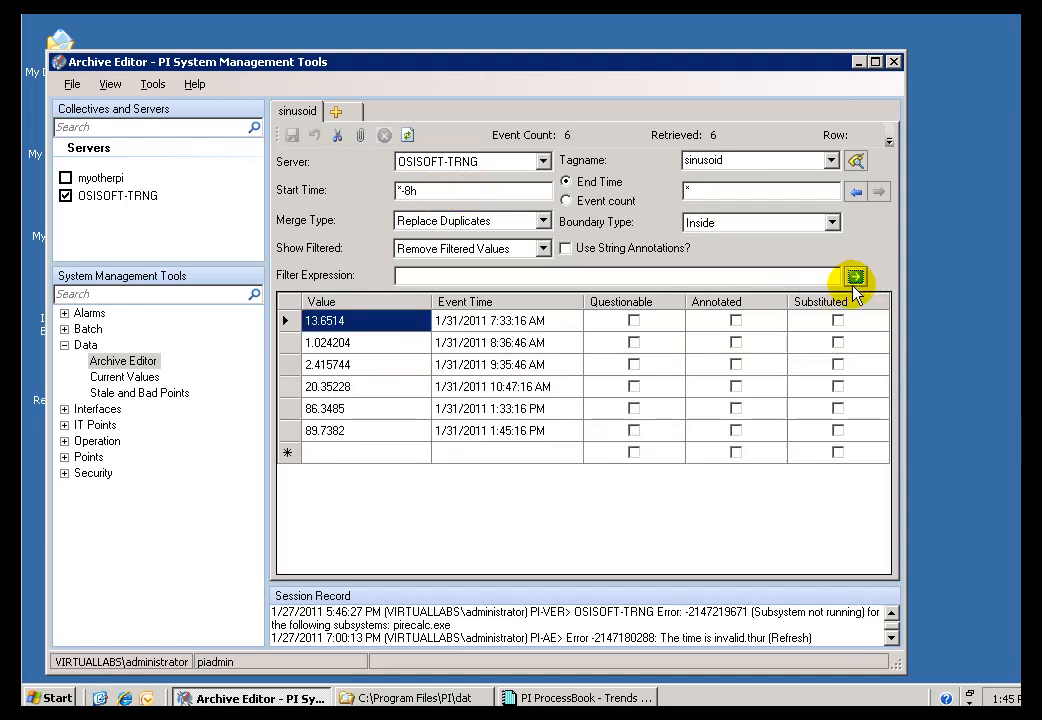
{"action": "mouse_move", "coordinate": [497, 417]}
{"action": "type", "text": "d"}
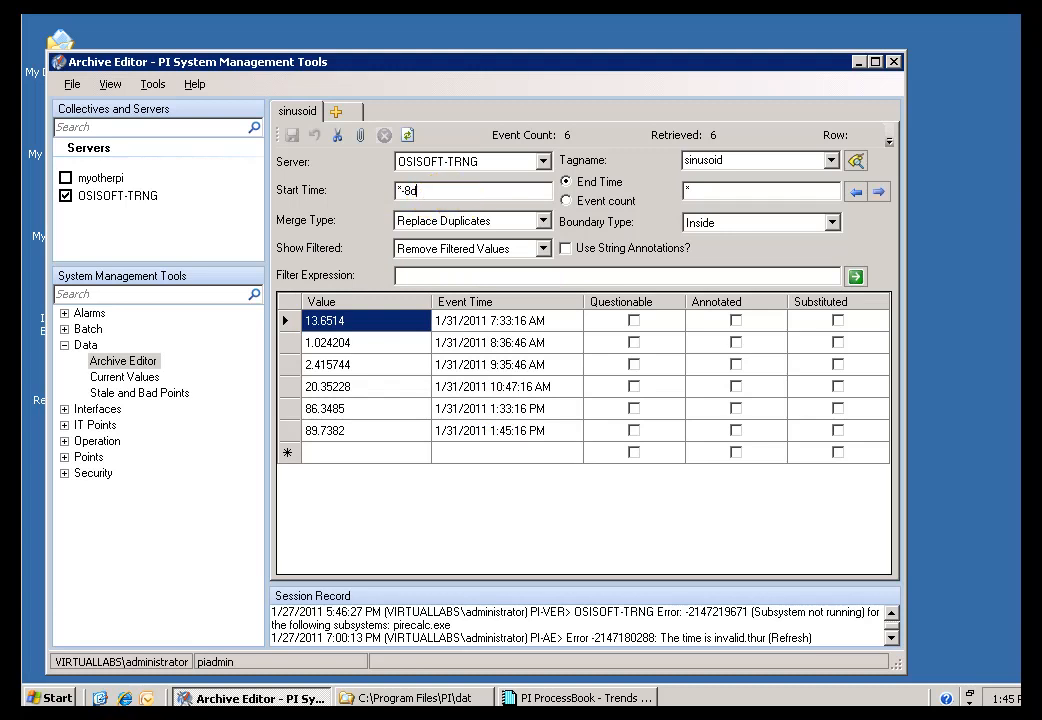
{"action": "left_click", "coordinate": [856, 277]}
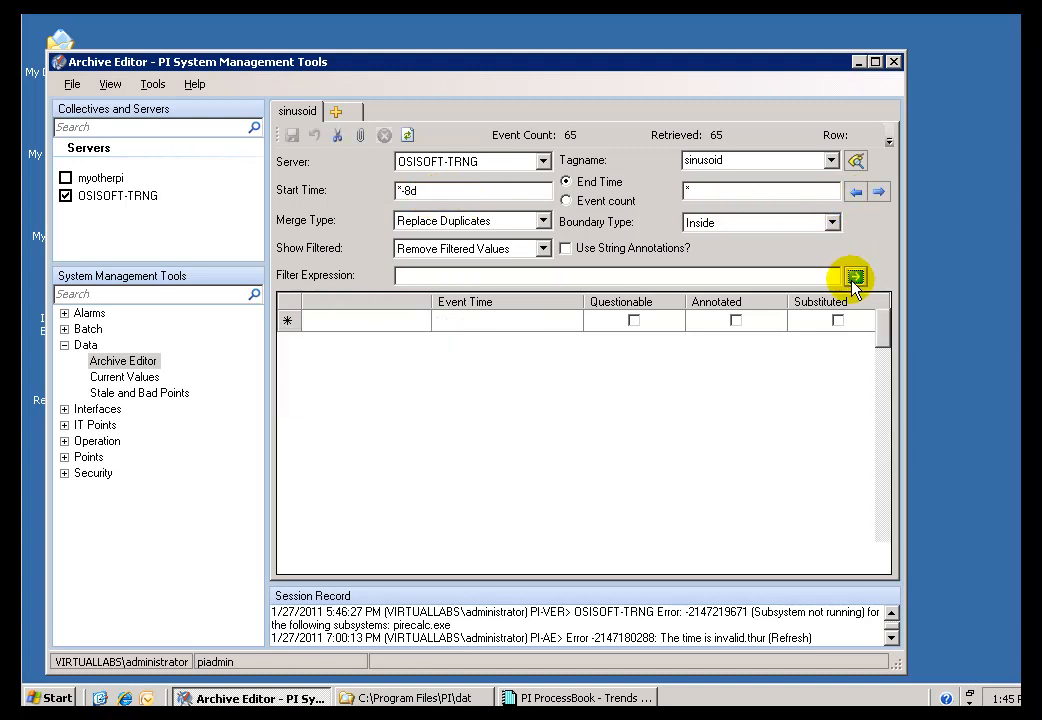
{"action": "left_click", "coordinate": [856, 276]}
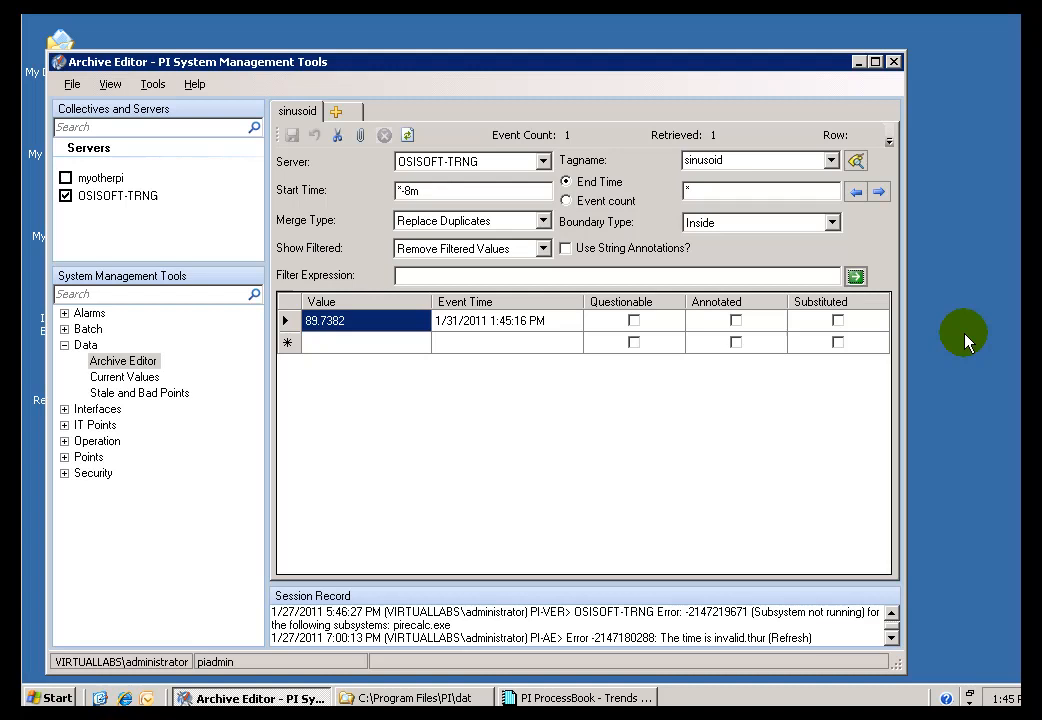
{"action": "mouse_move", "coordinate": [973, 335]}
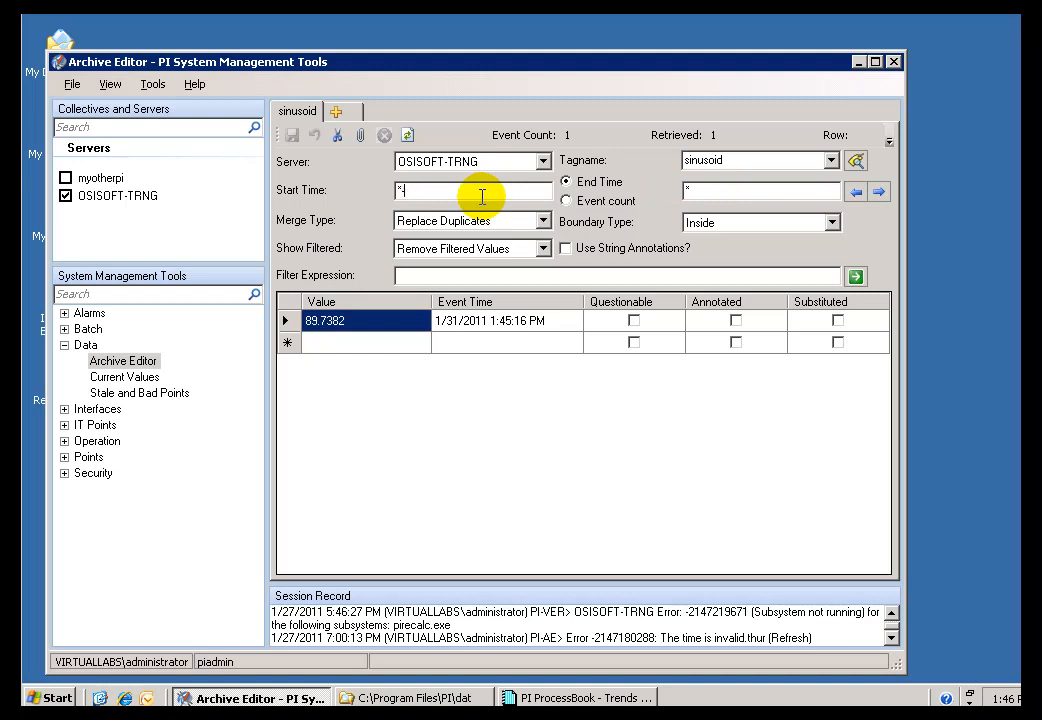
{"action": "type", "text": "-15m"}
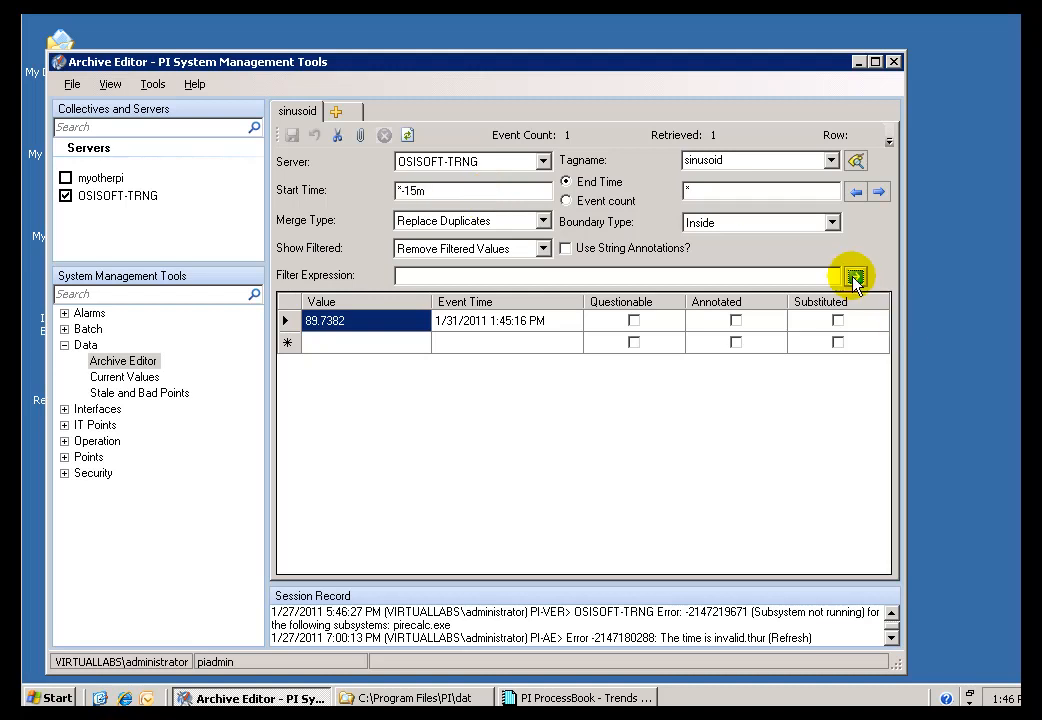
{"action": "left_click", "coordinate": [855, 277]}
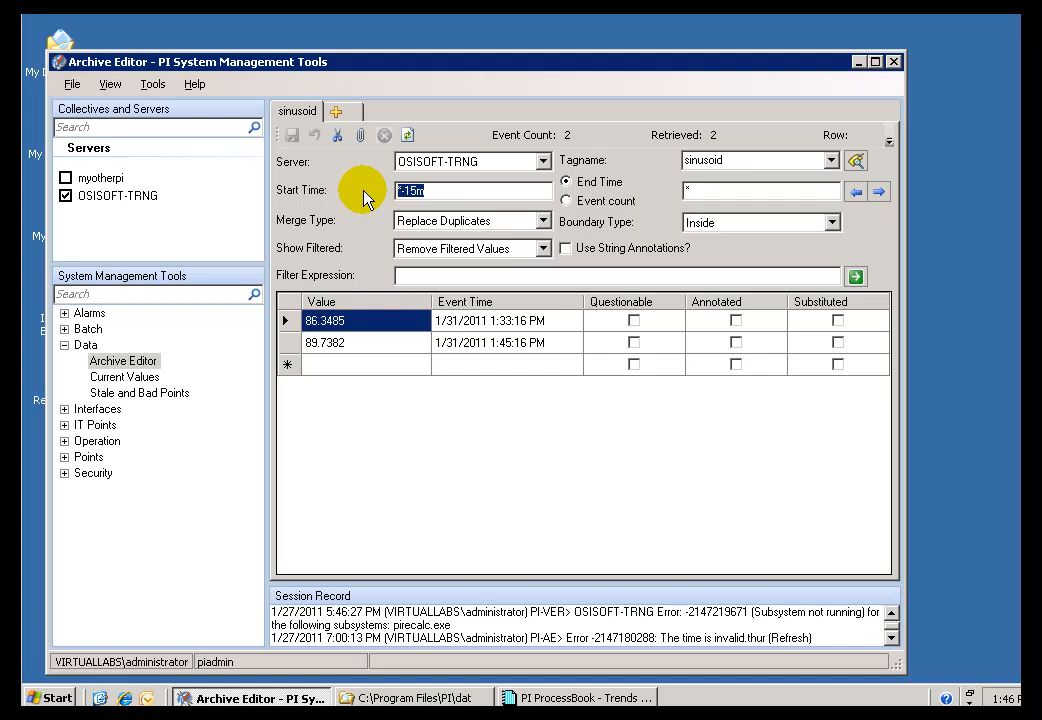
Use start 'saturday' and end 'monday' to retrieve 32 events from 30-Jan.
{"action": "type", "text": "saturday"}
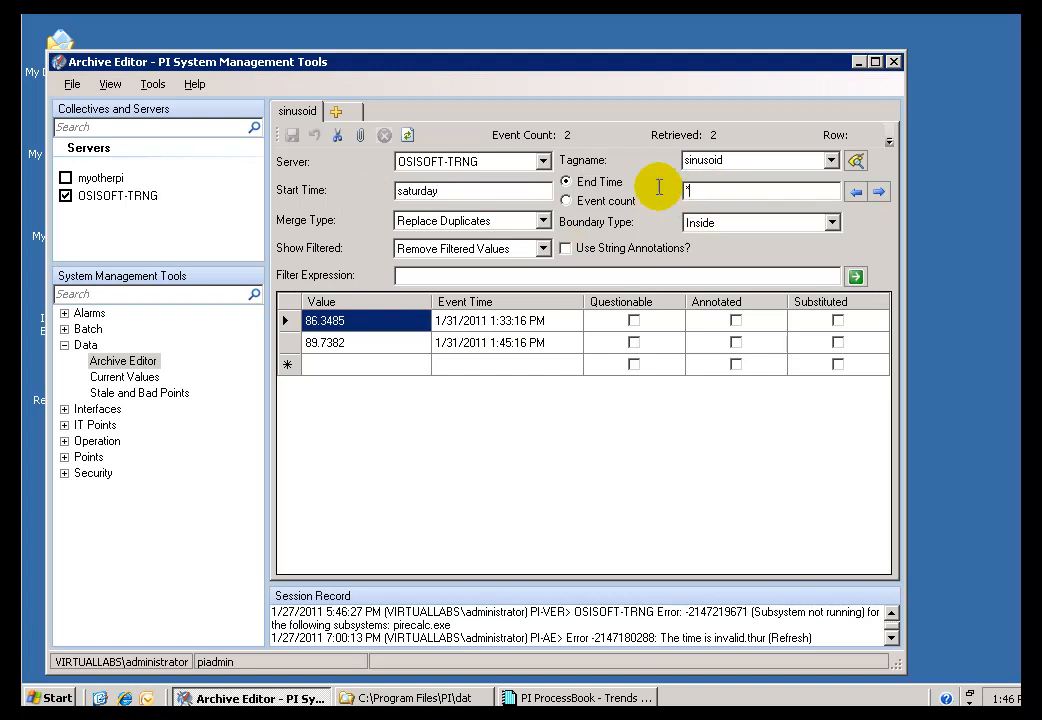
{"action": "type", "text": "monday"}
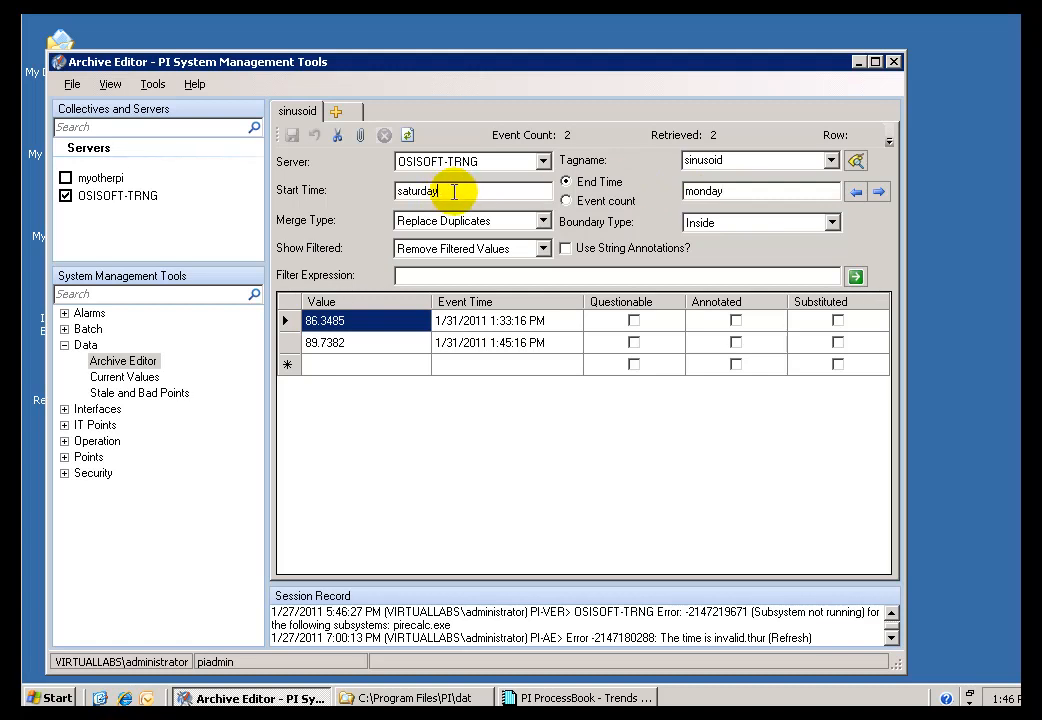
{"action": "left_click", "coordinate": [745, 191]}
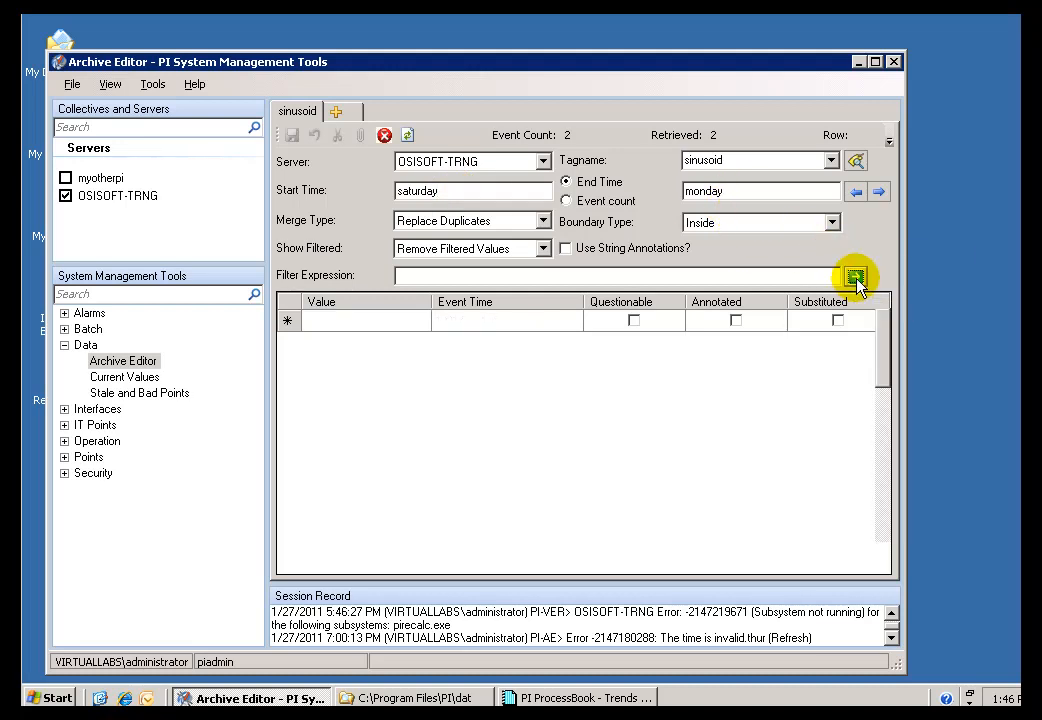
{"action": "left_click", "coordinate": [855, 276]}
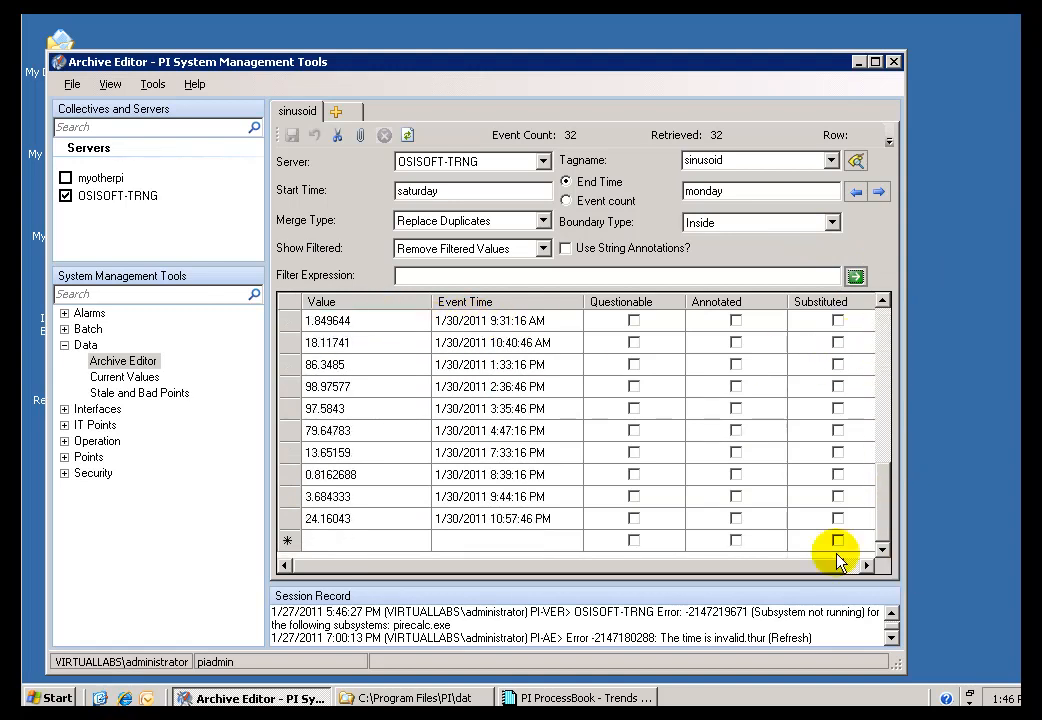
{"action": "mouse_move", "coordinate": [733, 190]}
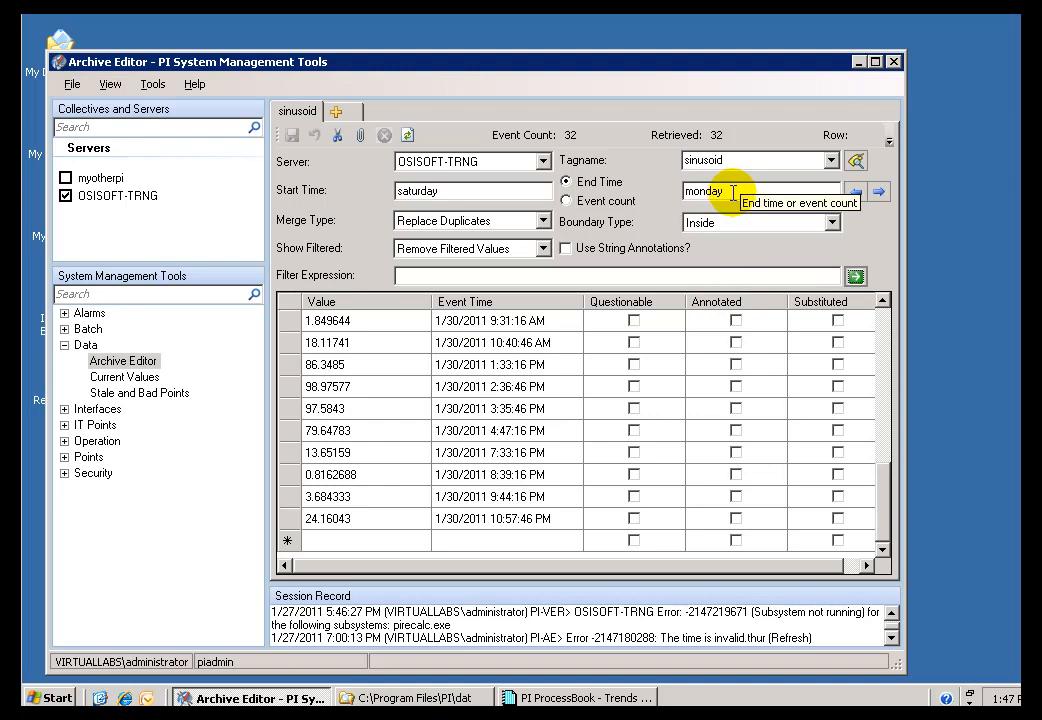
{"action": "mouse_move", "coordinate": [500, 535]}
{"action": "type", "text": "t"}
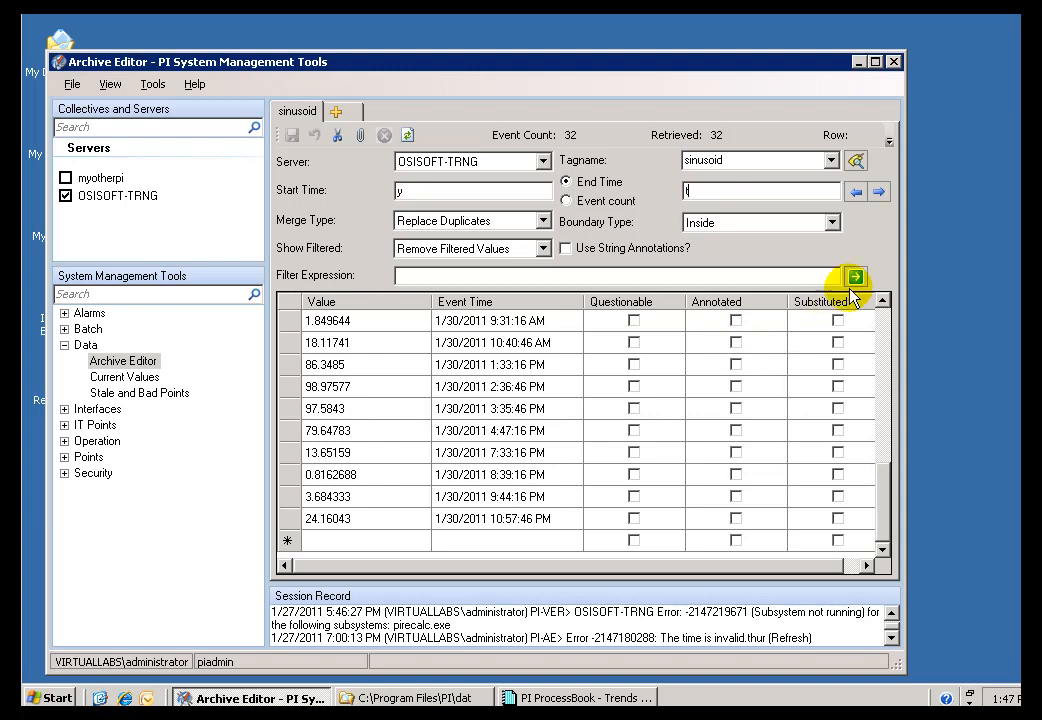
Retrieve events for y to t (16), then for y+7h to y+15h (six).
{"action": "left_click", "coordinate": [854, 275]}
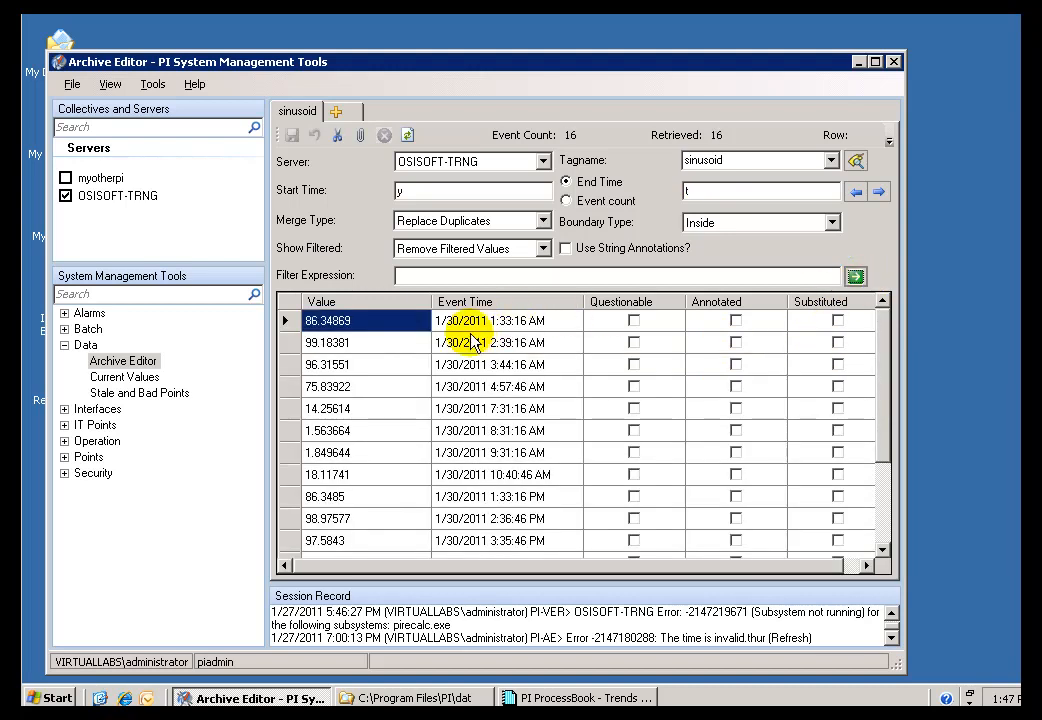
{"action": "left_click", "coordinate": [465, 190]}
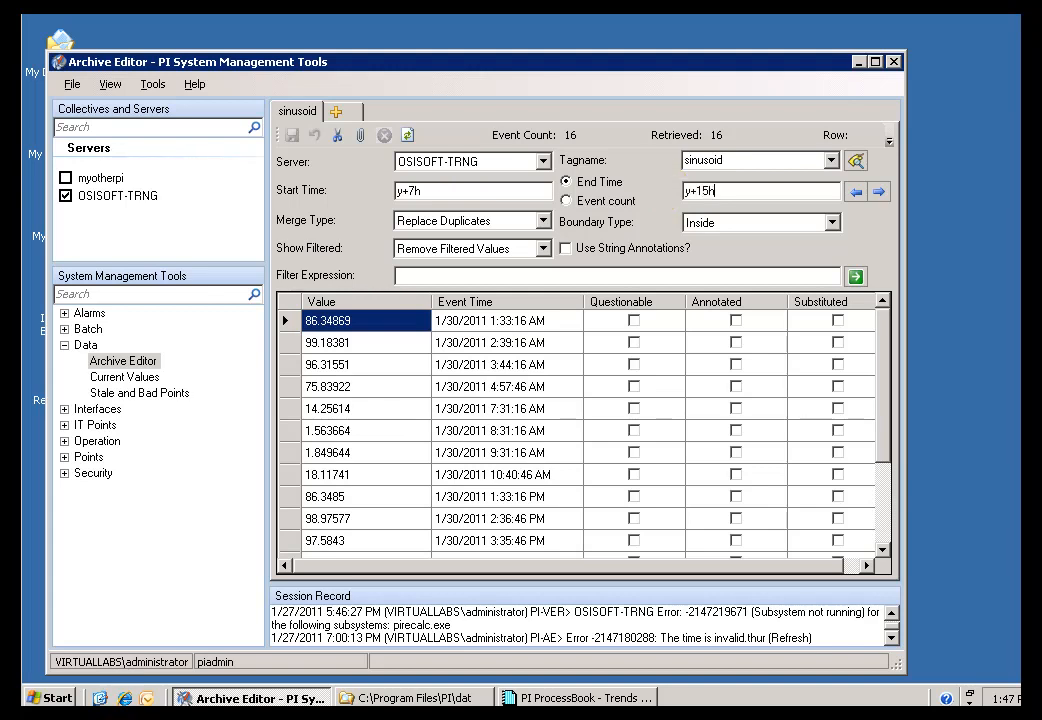
{"action": "left_click", "coordinate": [855, 276]}
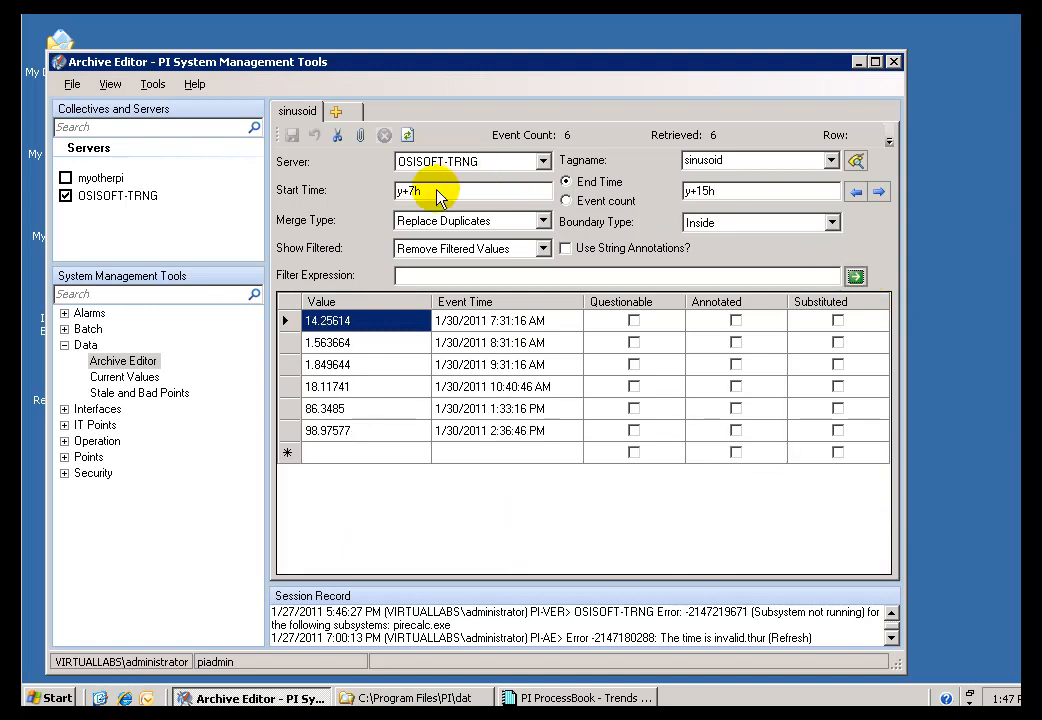